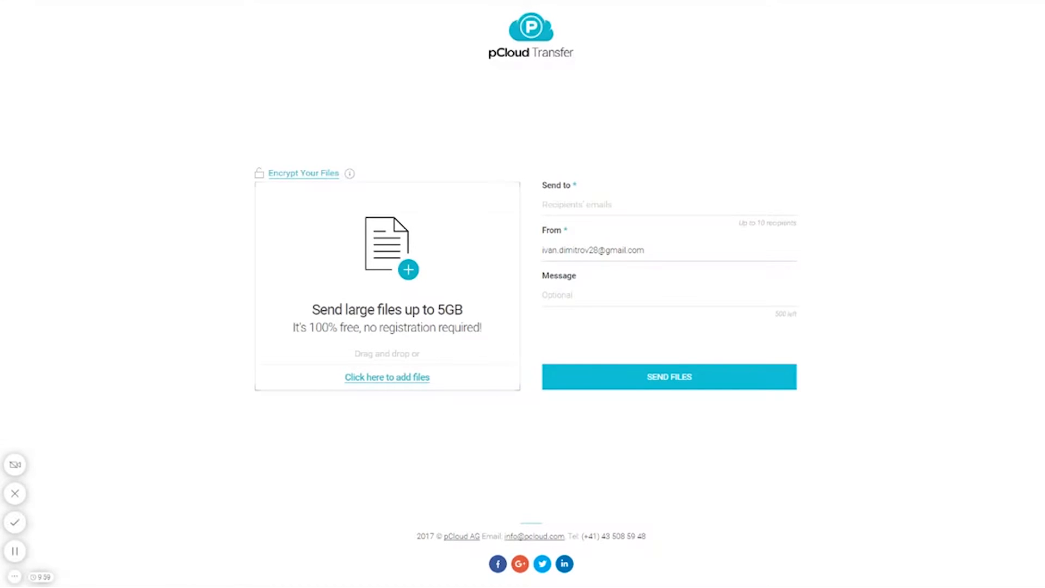
pyautogui.moveTo(475, 308)
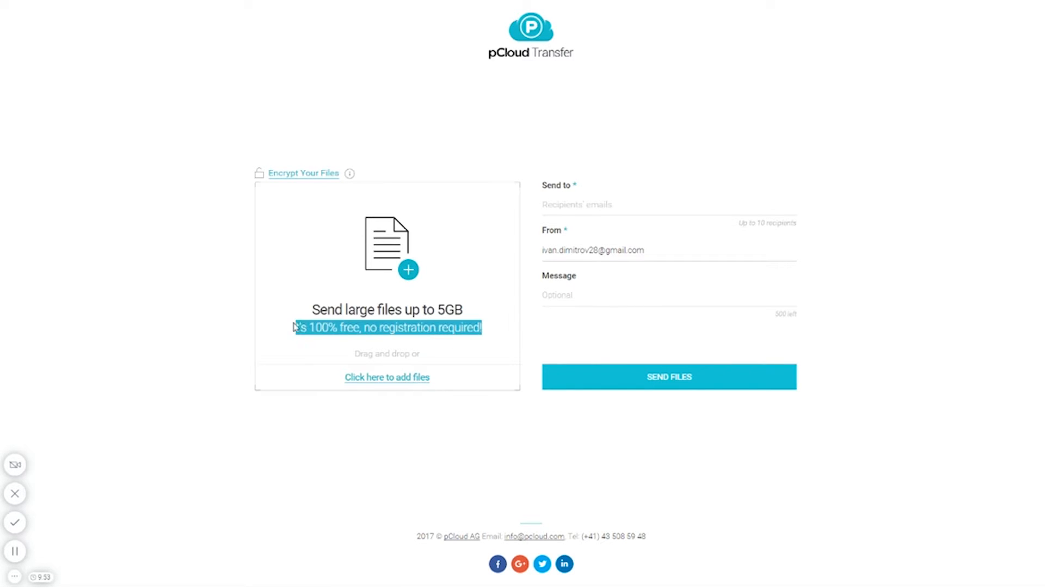
pyautogui.moveTo(484, 295)
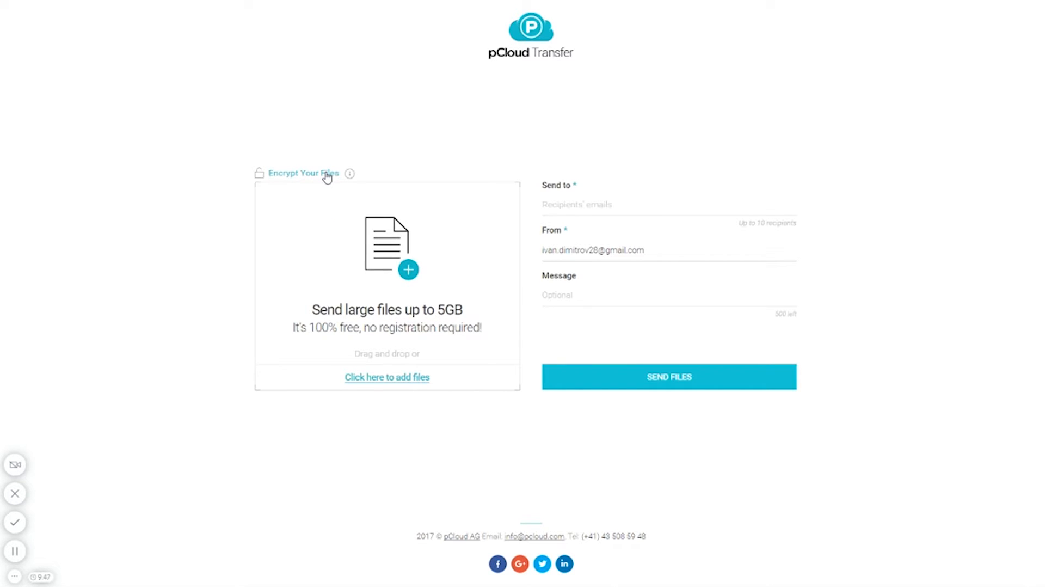
# Step: Skip encryption and attach Animated Product Demo Final.mp4 (1.4 GB) to the transfer
pyautogui.click(303, 173)
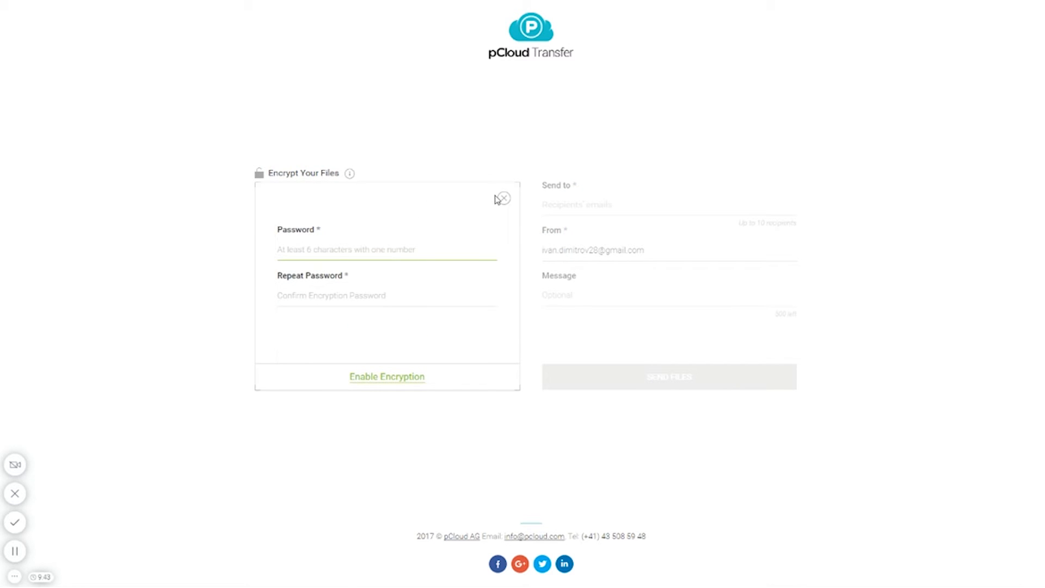
pyautogui.click(503, 198)
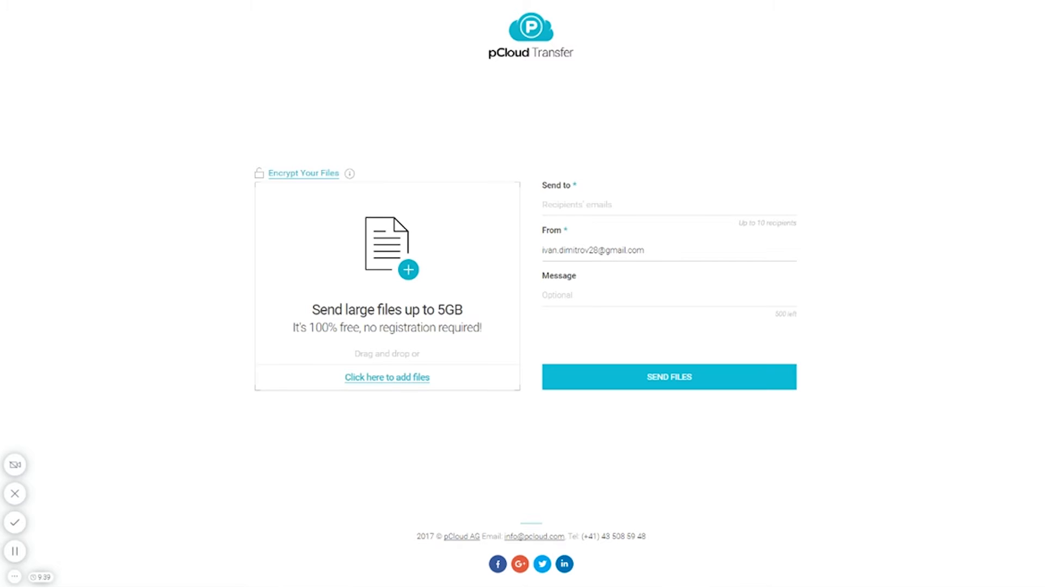
pyautogui.click(386, 378)
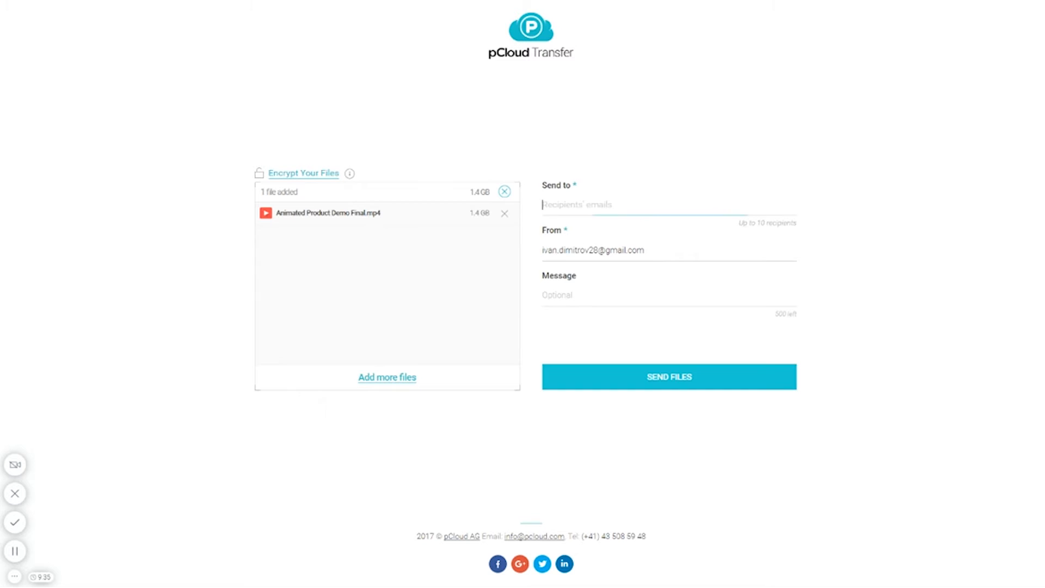
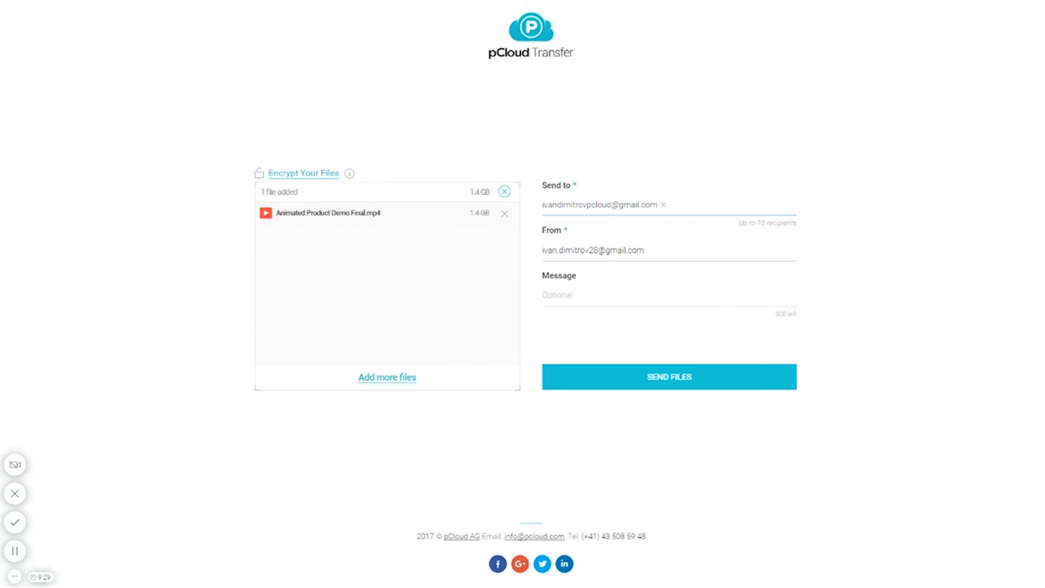
pyautogui.write('Here is the final video')
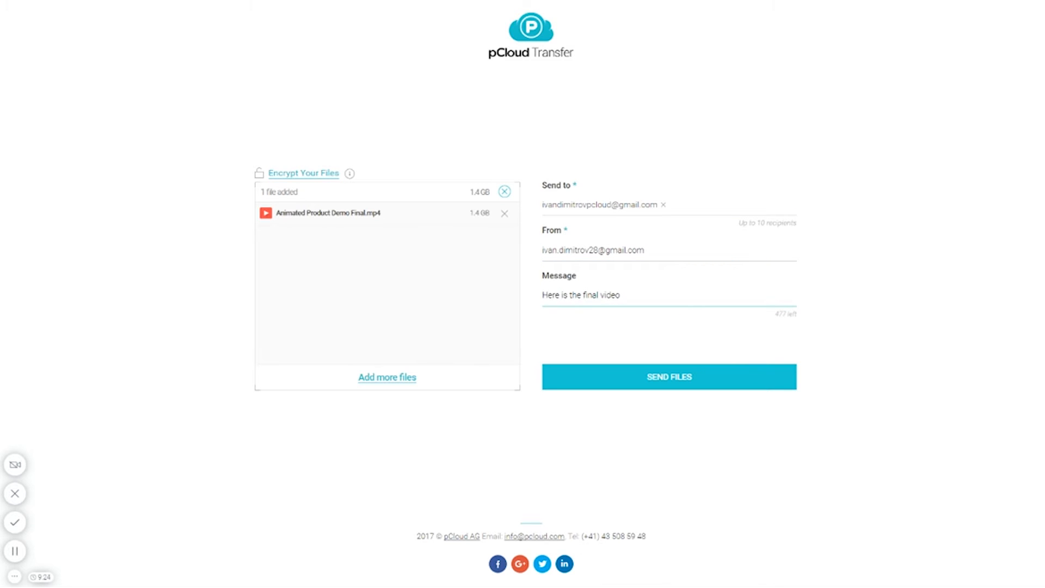
pyautogui.write(':) Hope you like it :)')
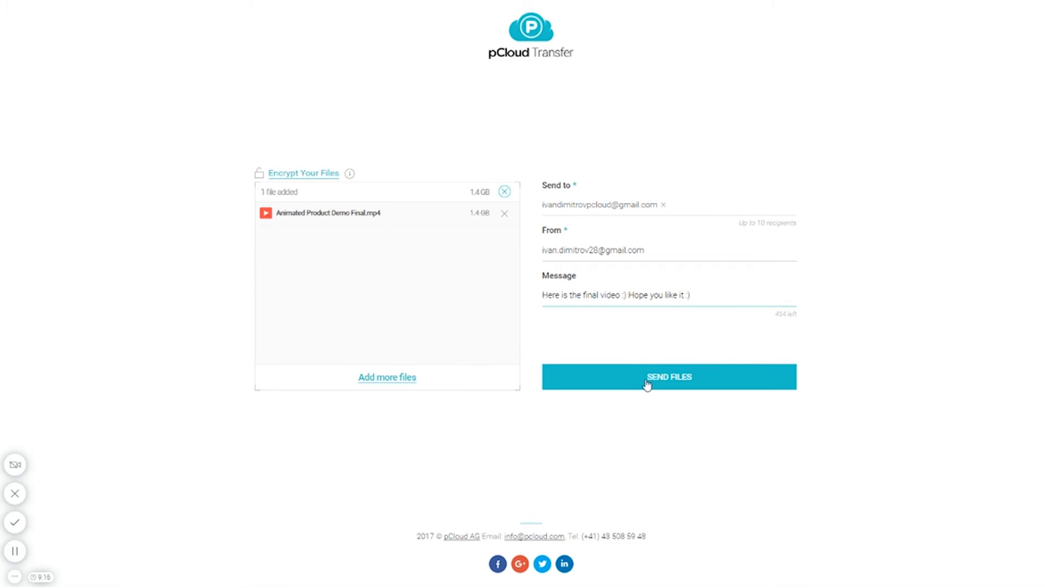
# Step: Send the transfer and reach its download page from the Gmail email, showing the 1.4 GB video ready
pyautogui.click(667, 377)
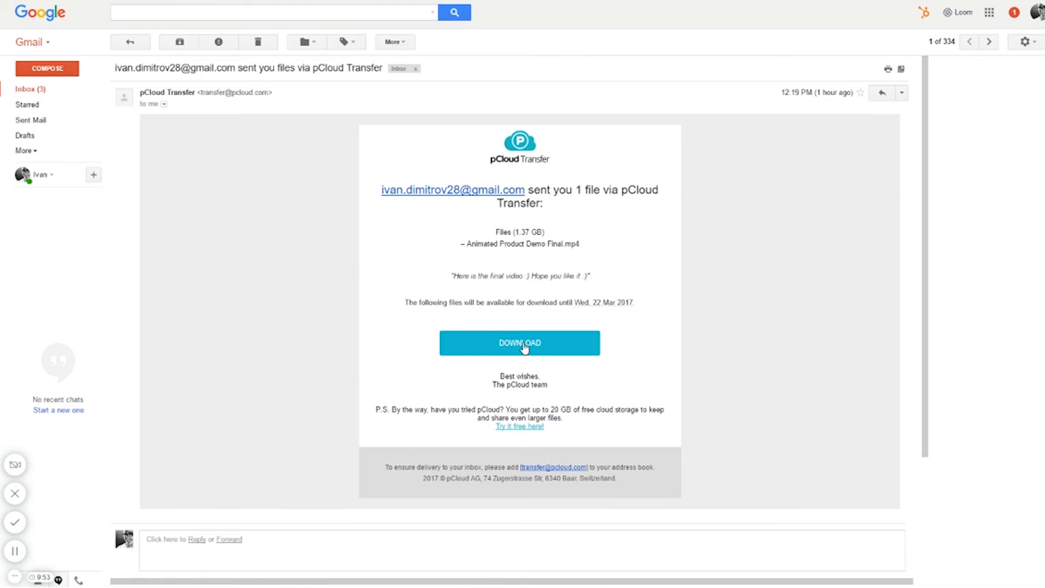
pyautogui.click(519, 344)
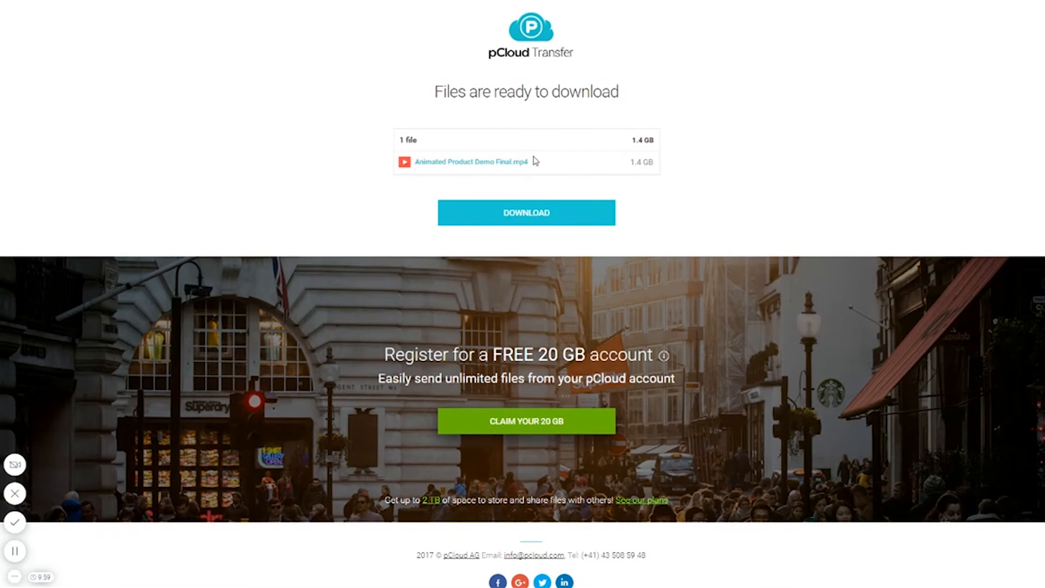